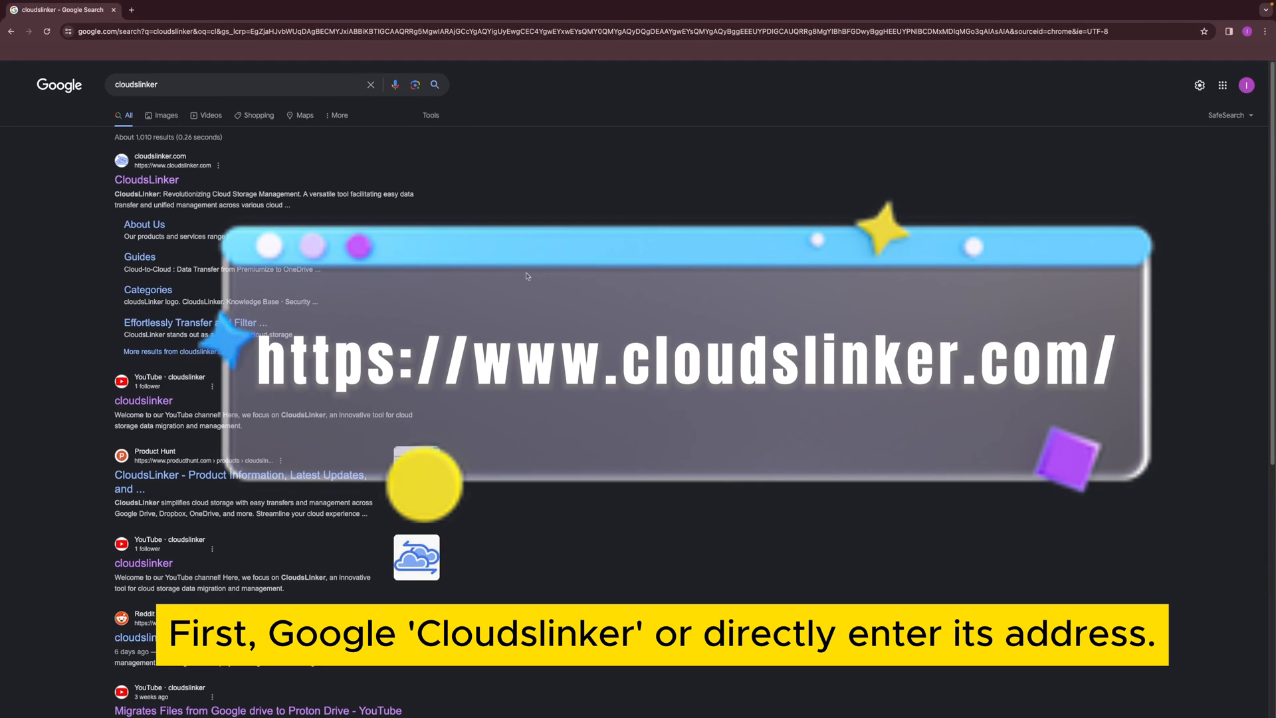
Open CloudsLinker from the Google results and browse its homepage, then return to the top.
left_click(146, 179)
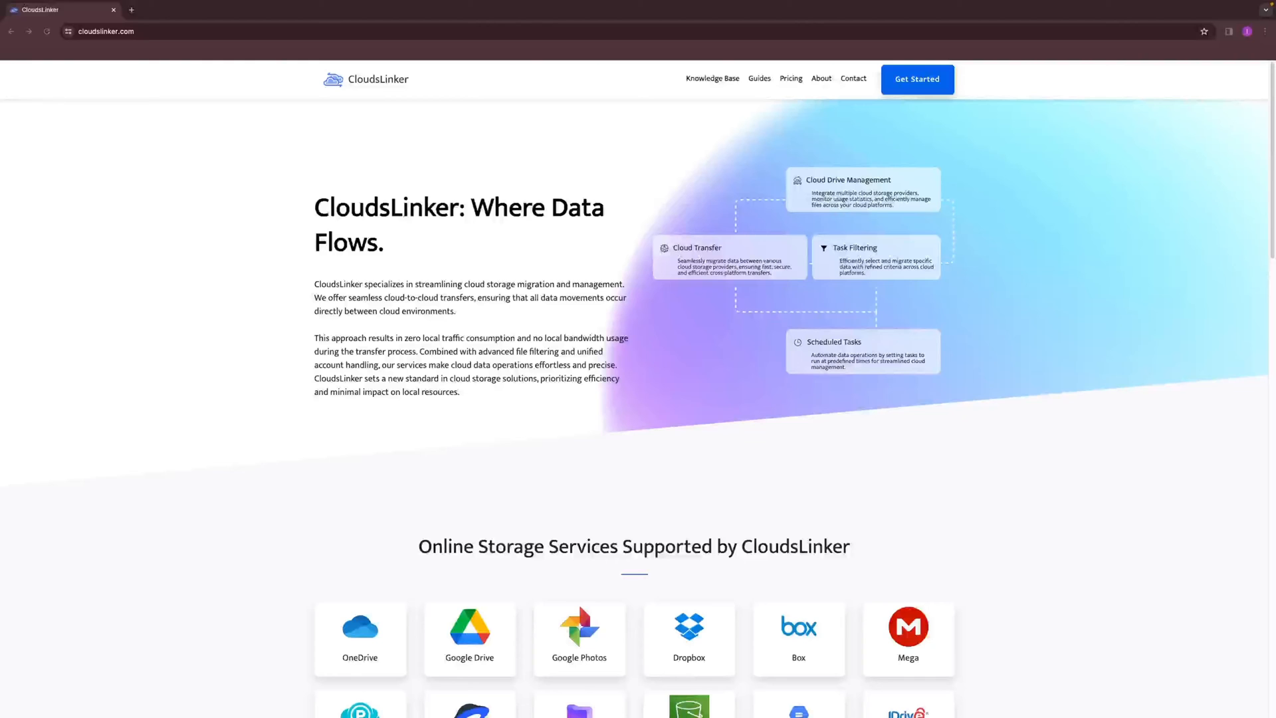
scroll("down", 3)
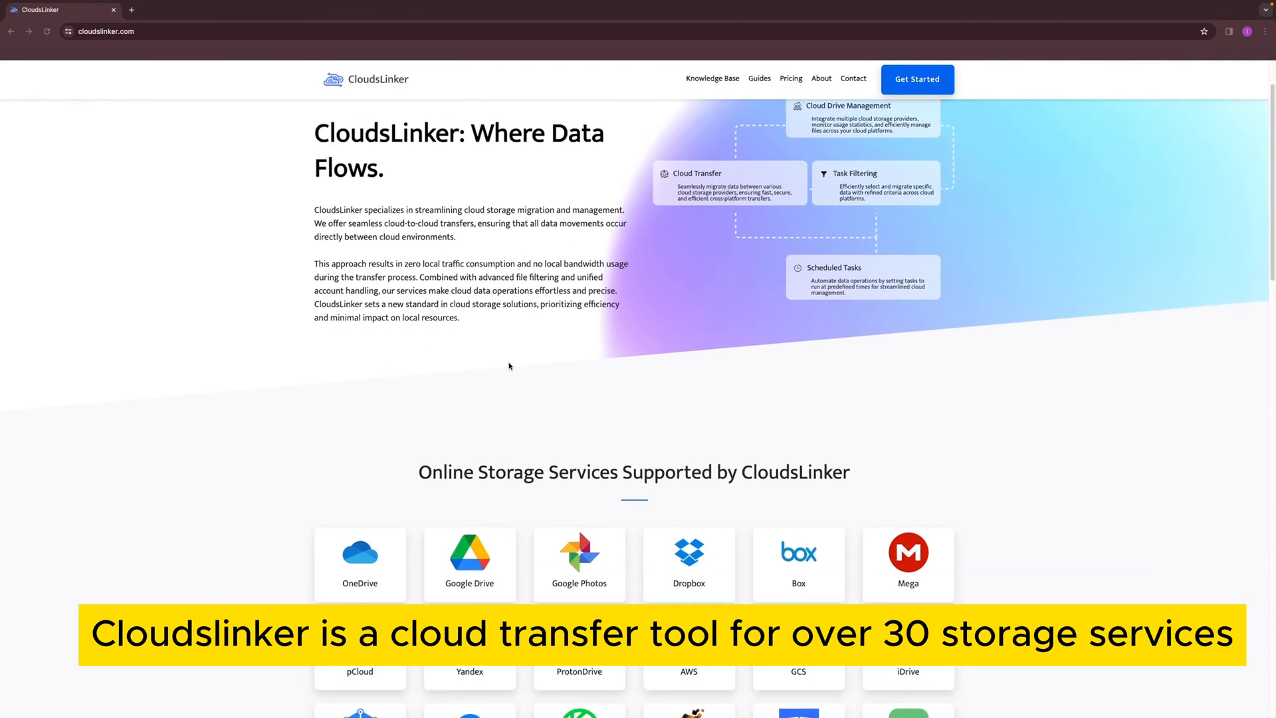
scroll("down", 3)
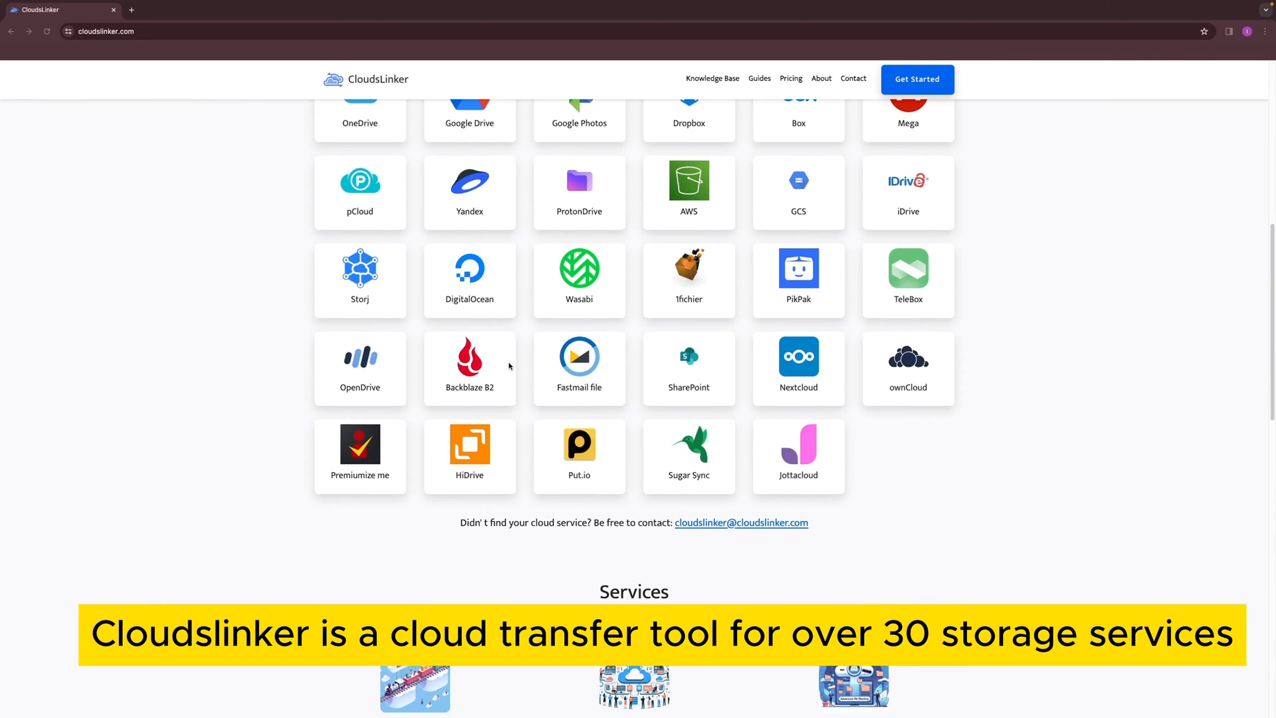
scroll("down", 3)
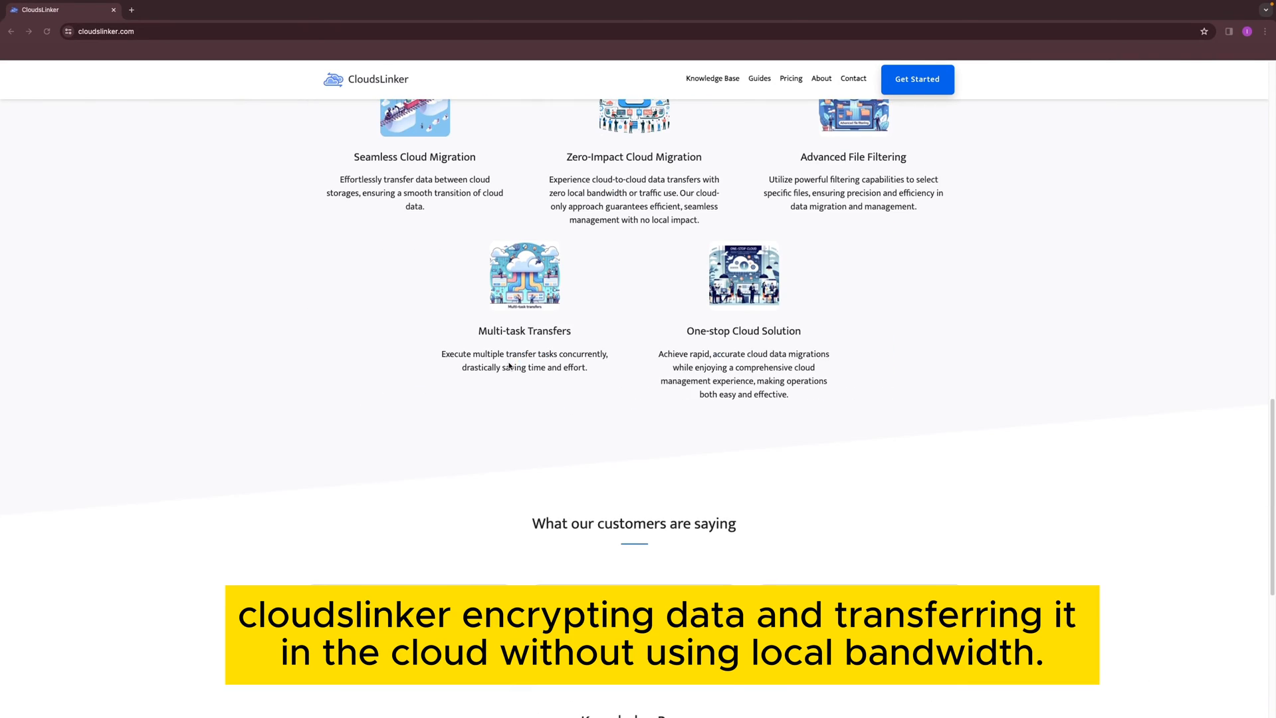
scroll("down", 3)
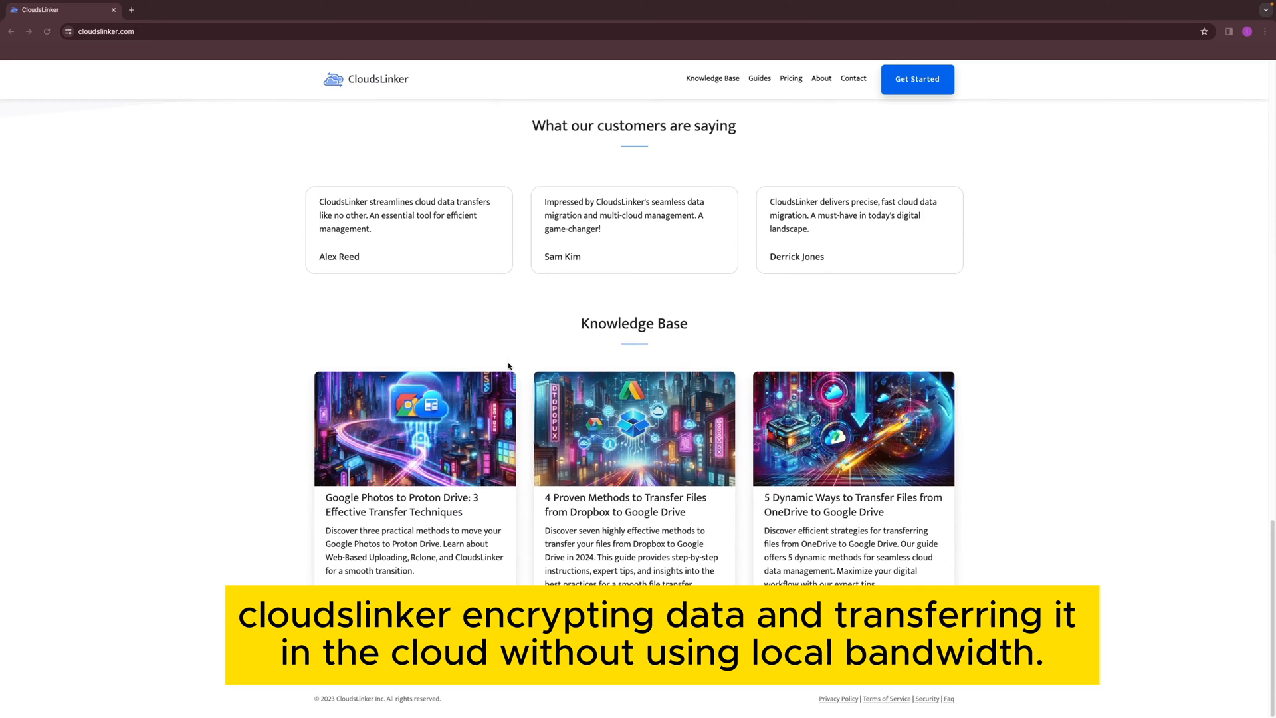
scroll("up", 3)
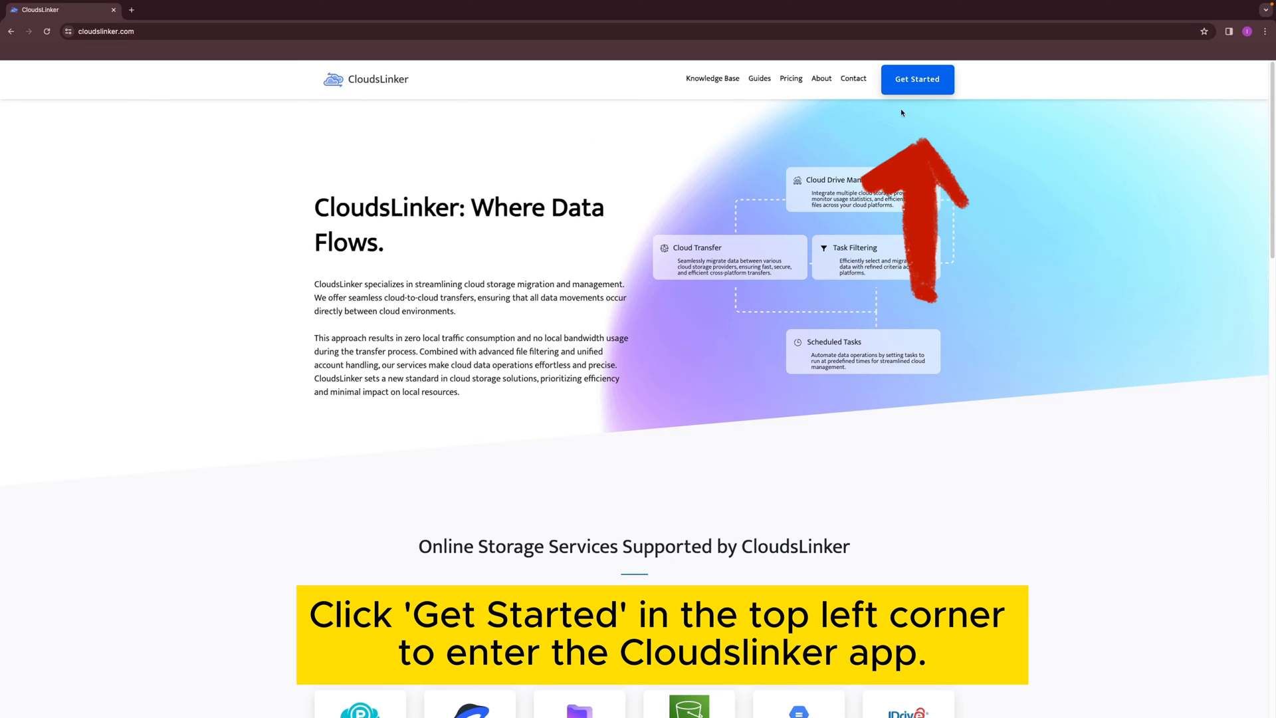
Enter the web app via Get Started, switch from Sign up back to Login, and log in.
left_click(917, 79)
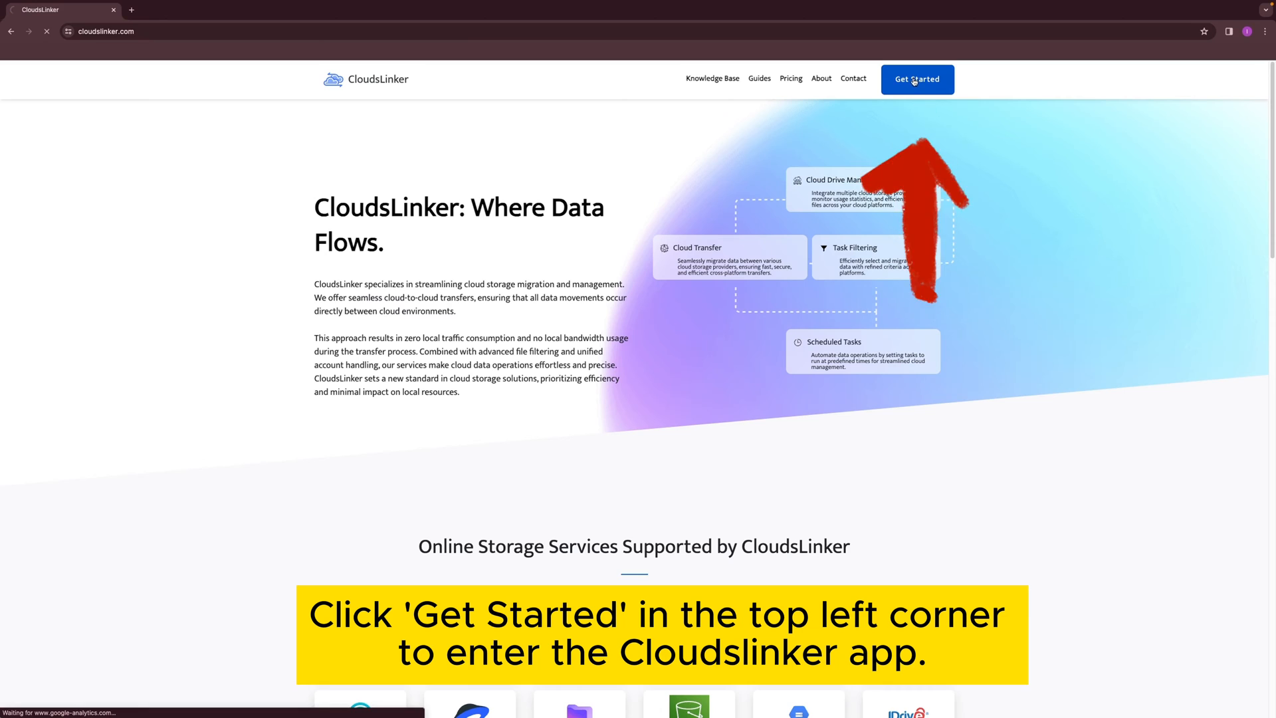
left_click(917, 79)
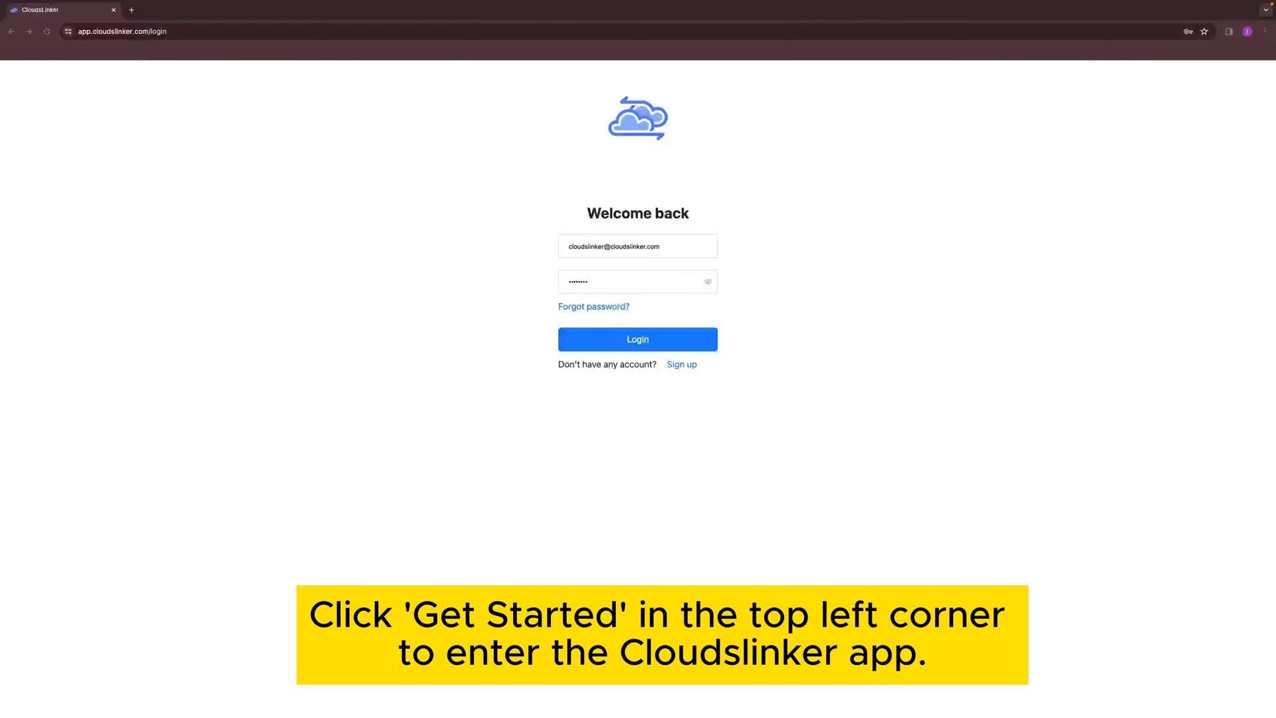
left_click(682, 364)
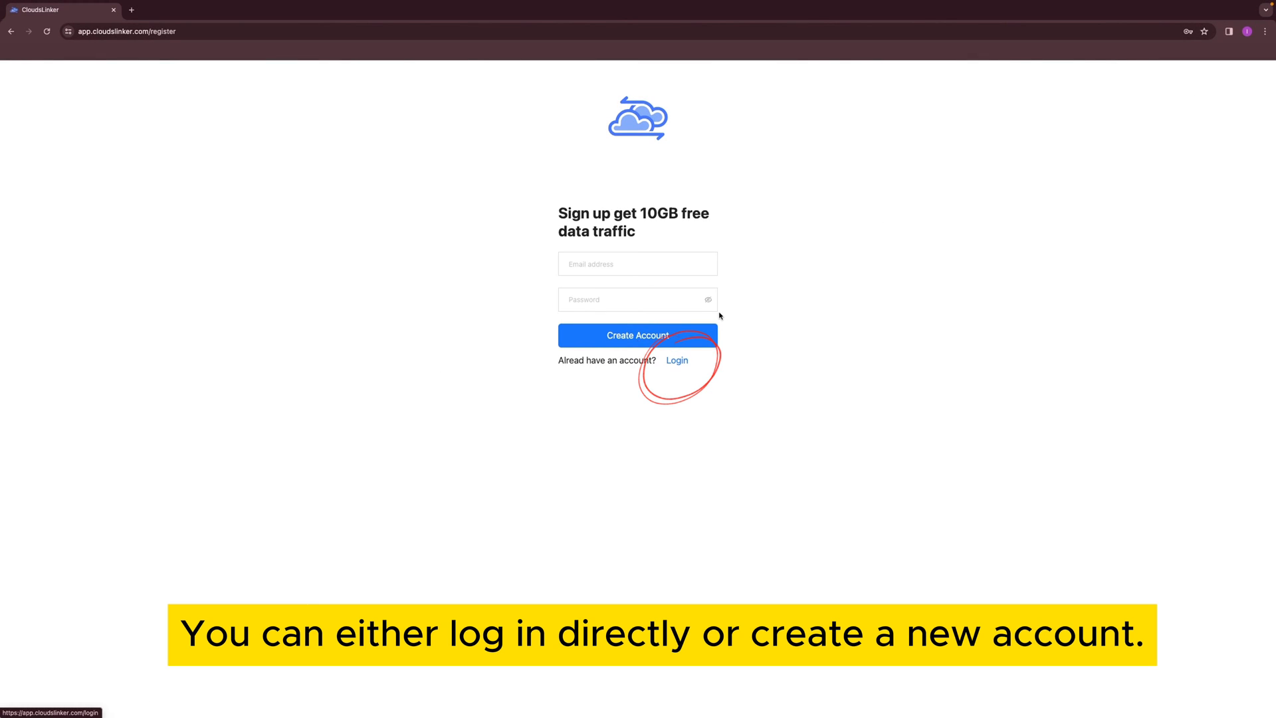
left_click(677, 360)
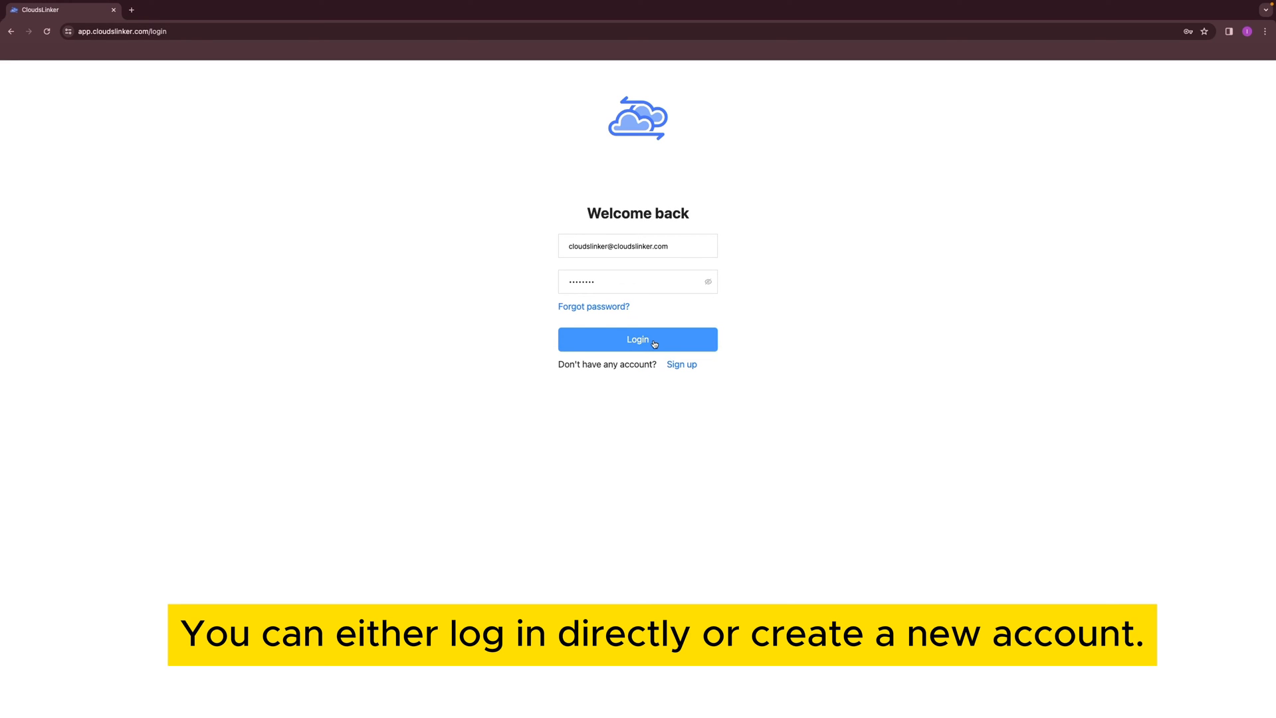
left_click(638, 339)
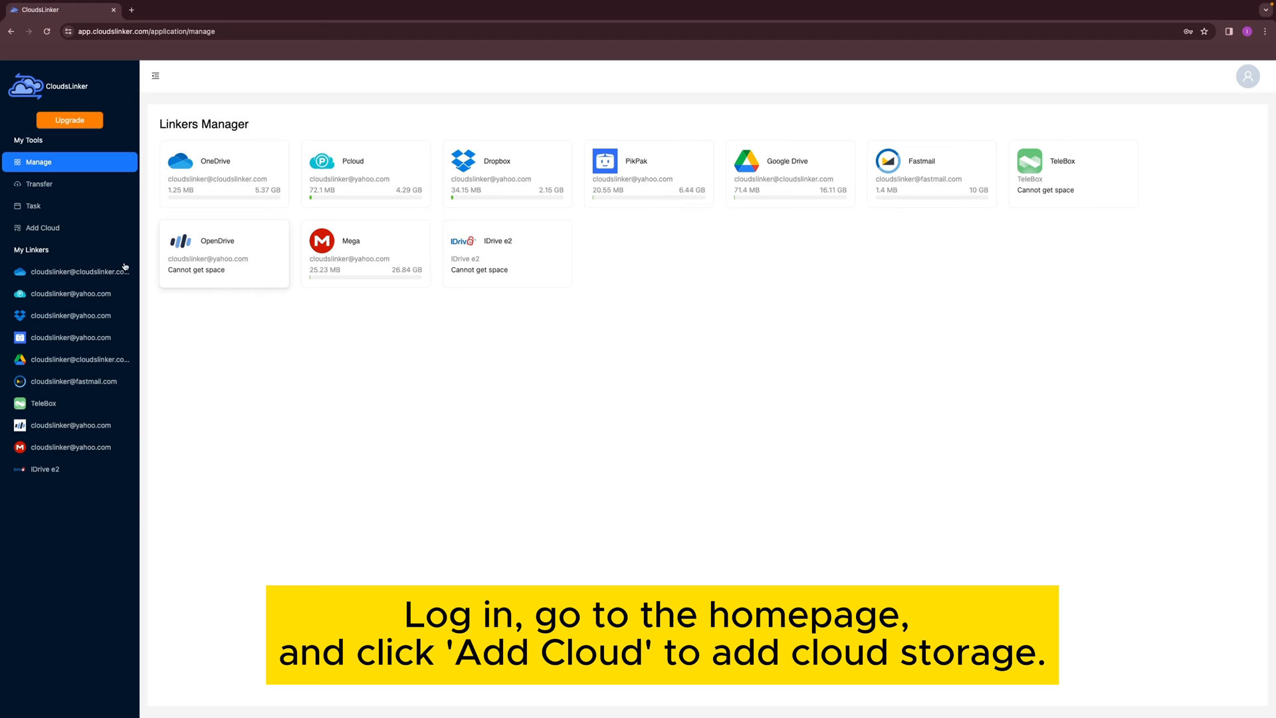
Add Google Photos as a cloud, approve Google's consent page, and open its media folder.
left_click(42, 227)
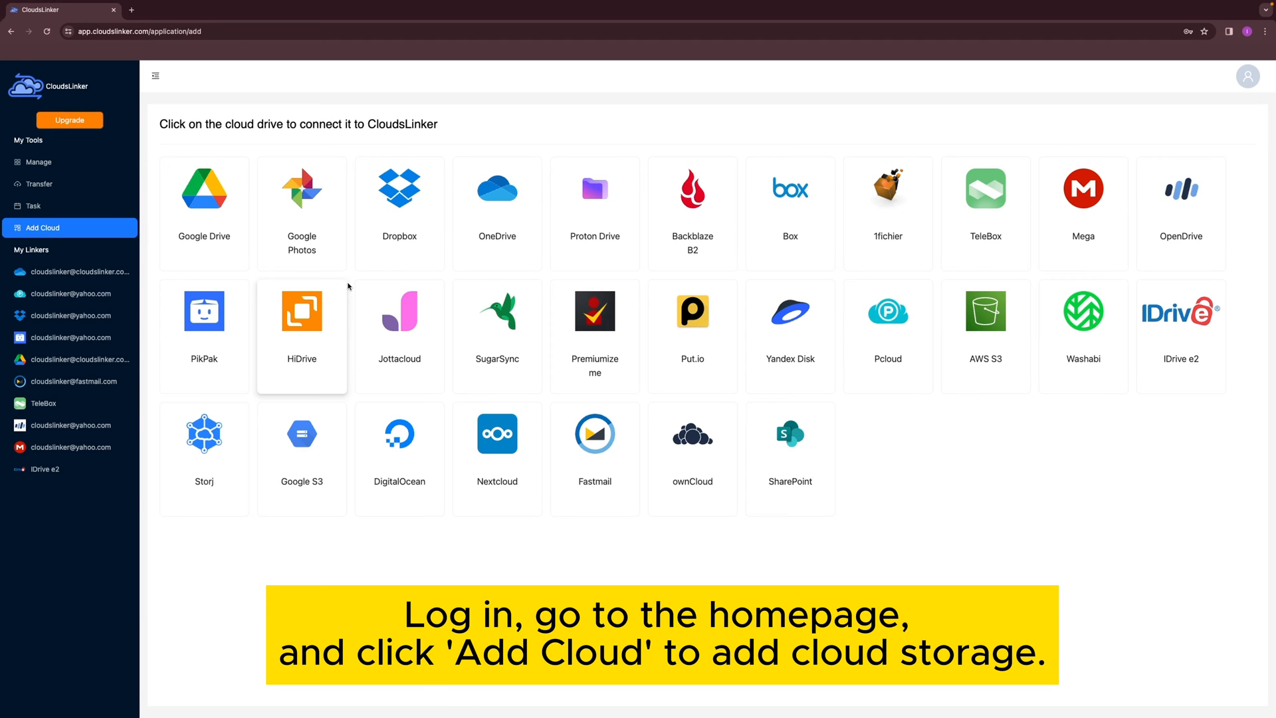
left_click(302, 199)
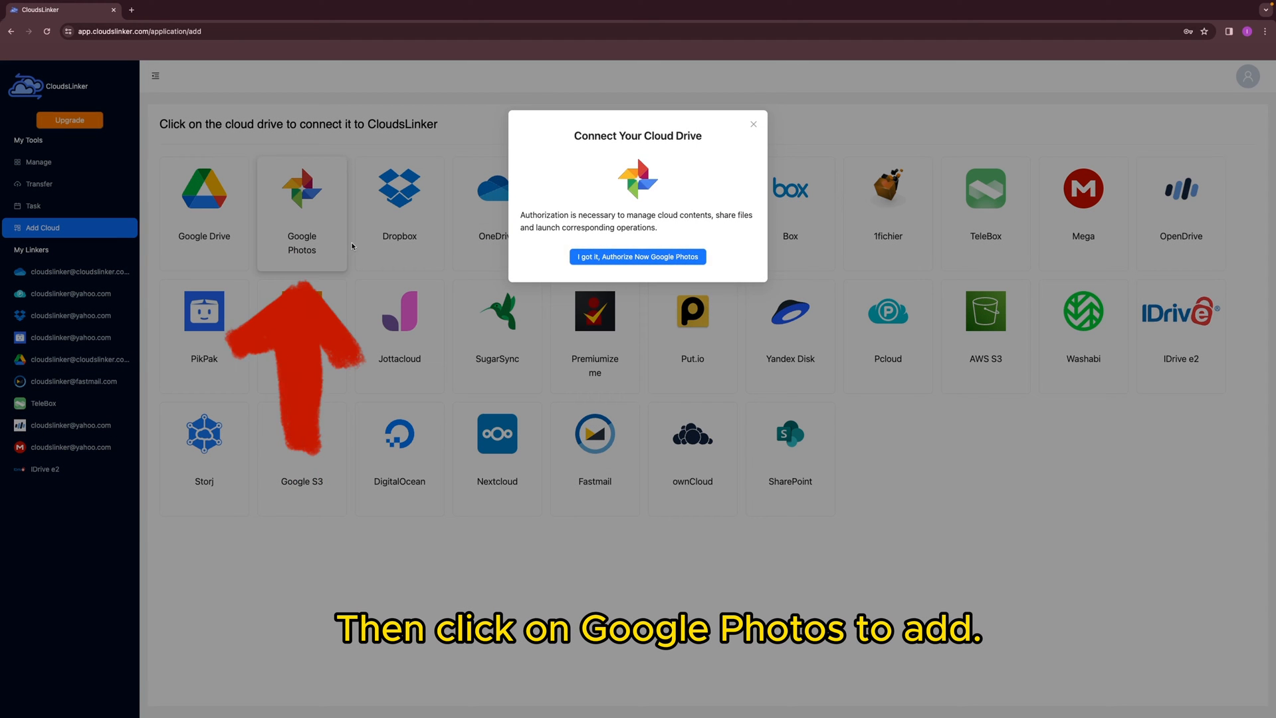
left_click(637, 256)
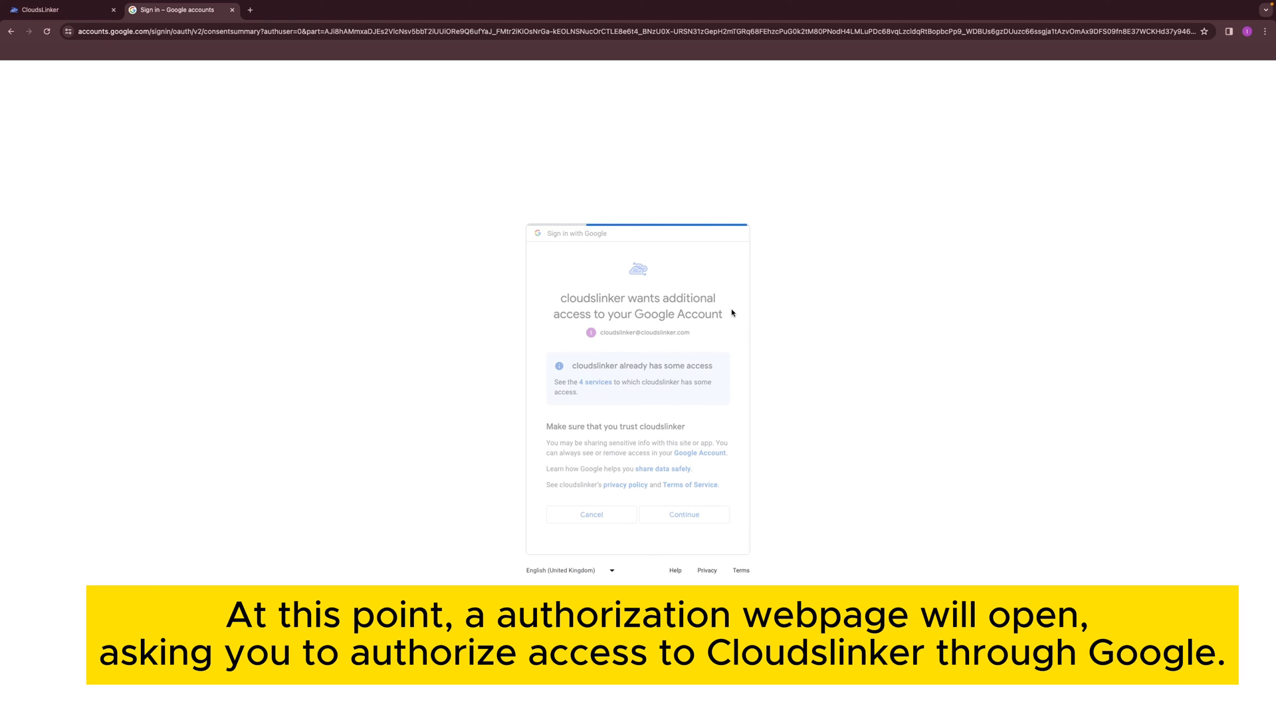
left_click(684, 514)
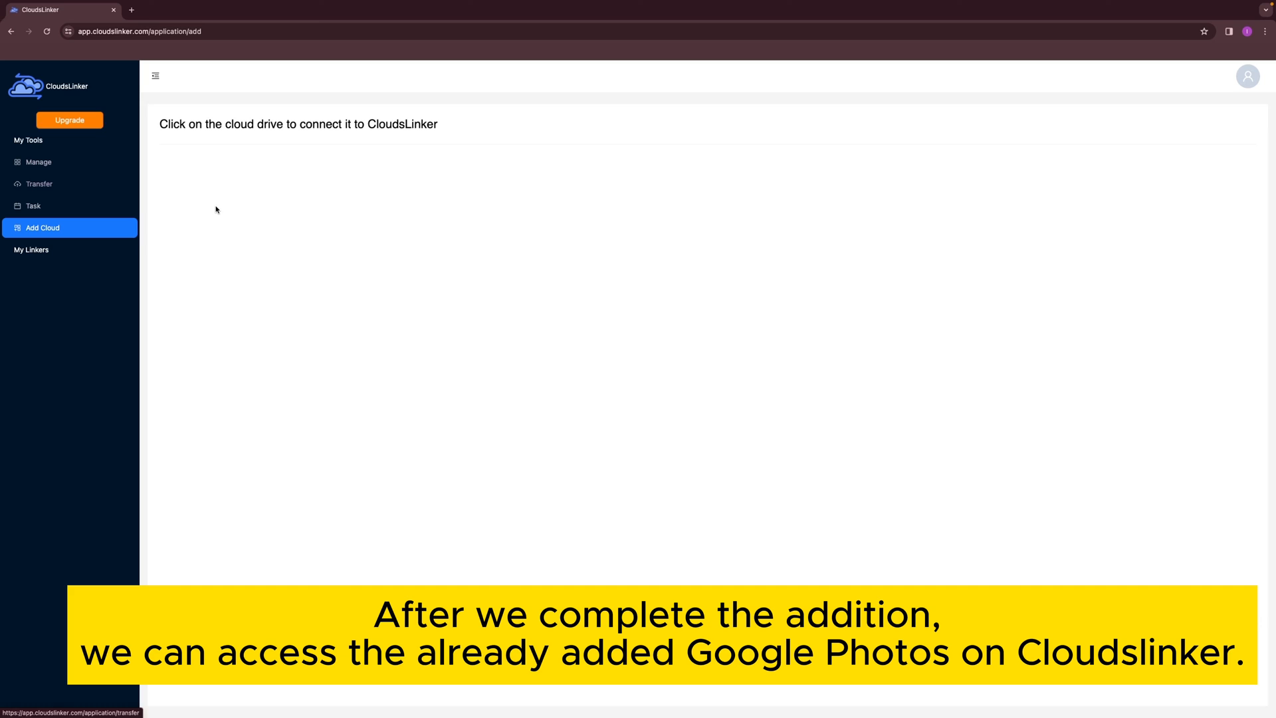
left_click(75, 271)
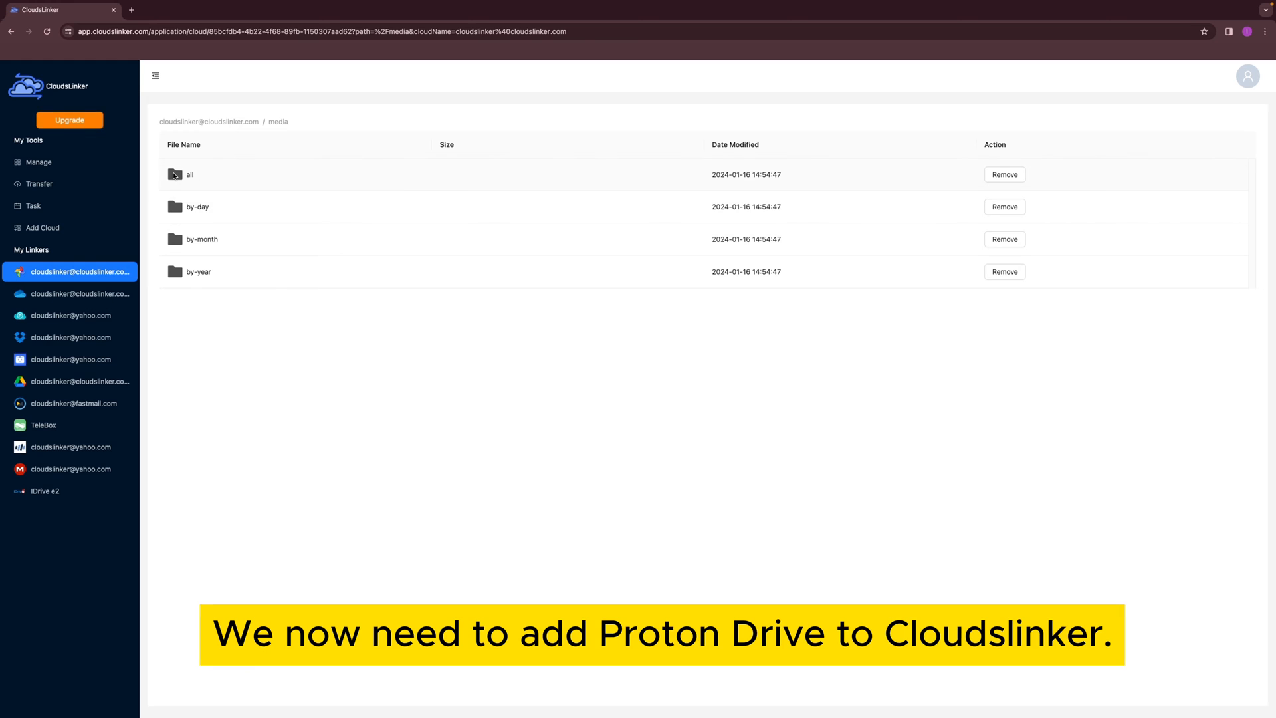
Add Proton Drive as a cloud by submitting its username and password and authorizing.
left_click(42, 227)
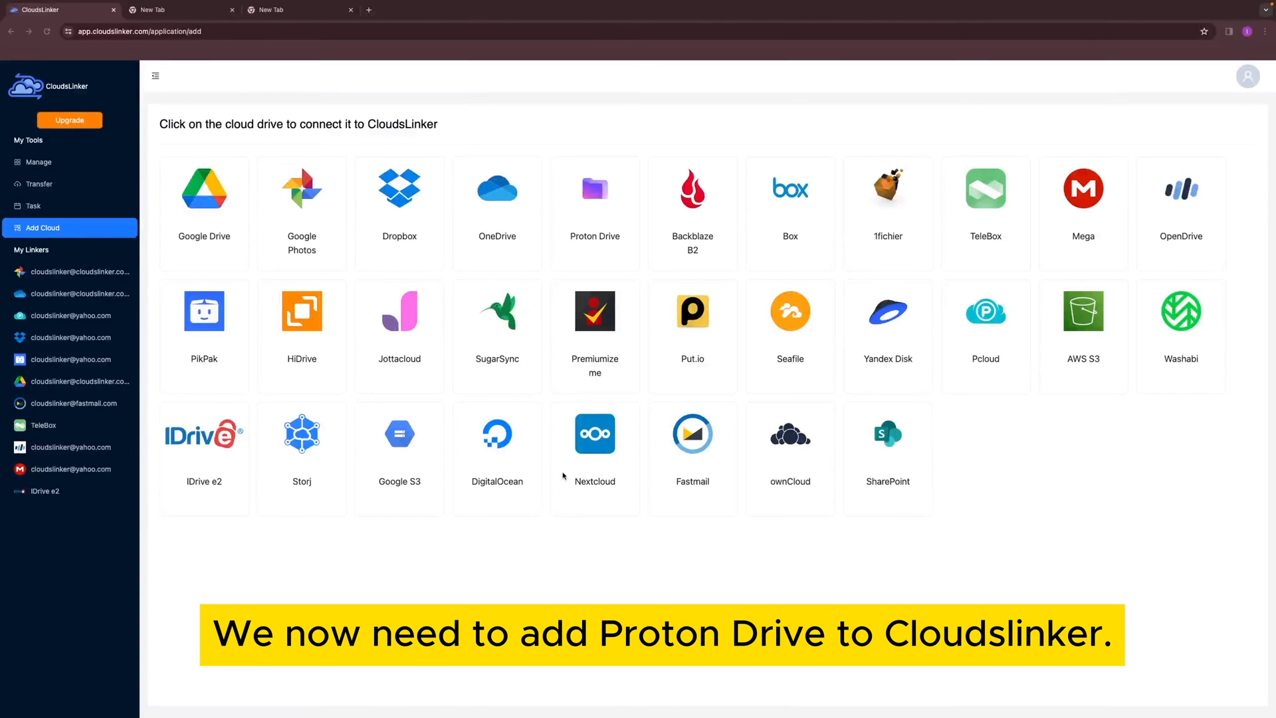
left_click(595, 189)
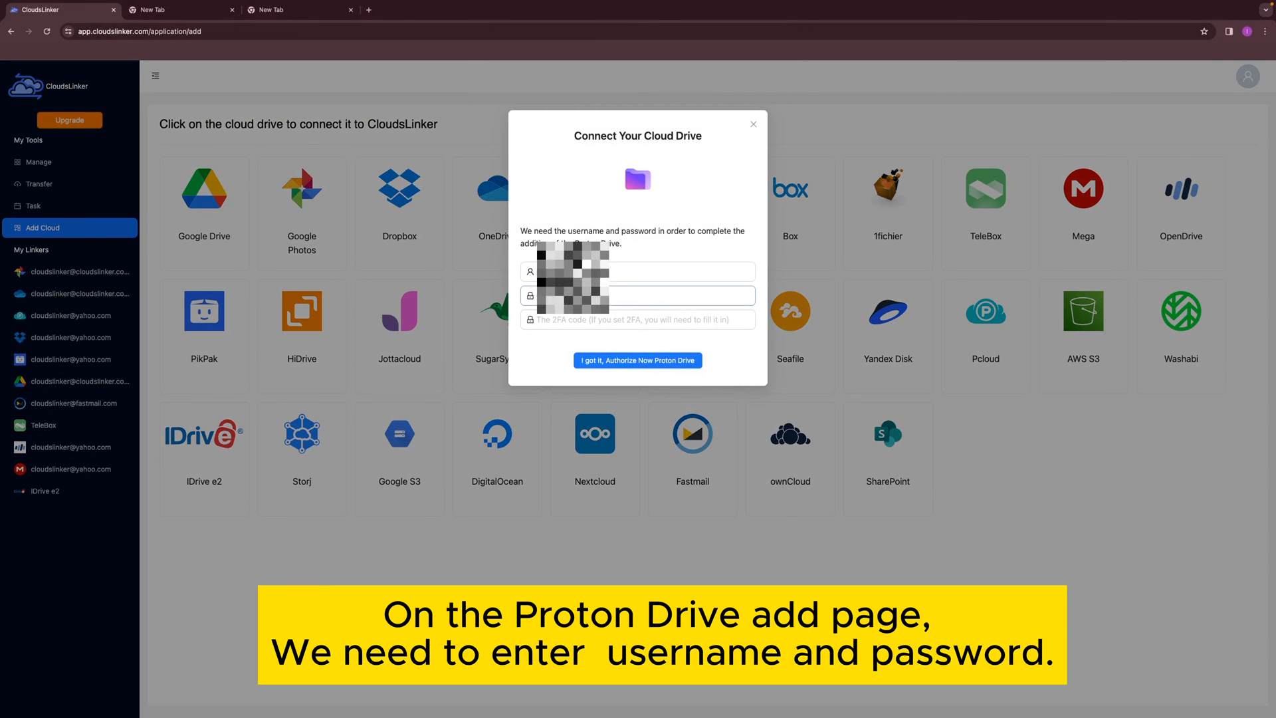
left_click(663, 271)
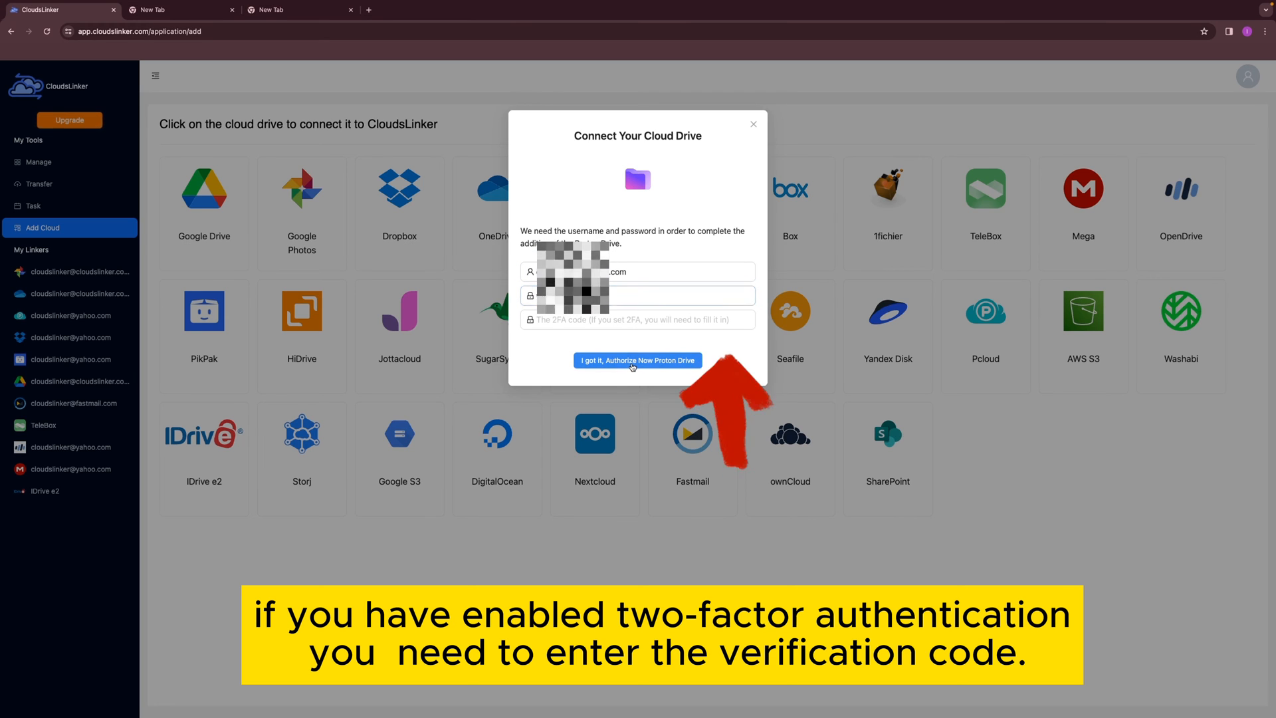
left_click(637, 360)
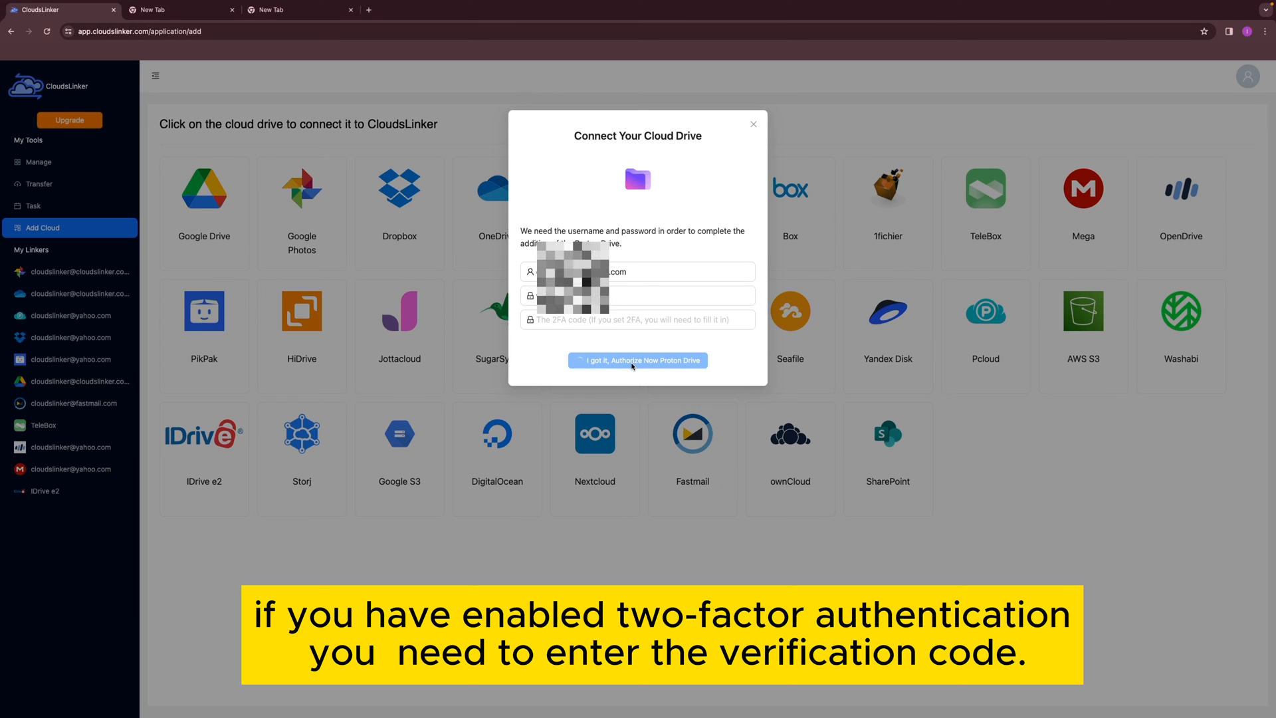
left_click(637, 360)
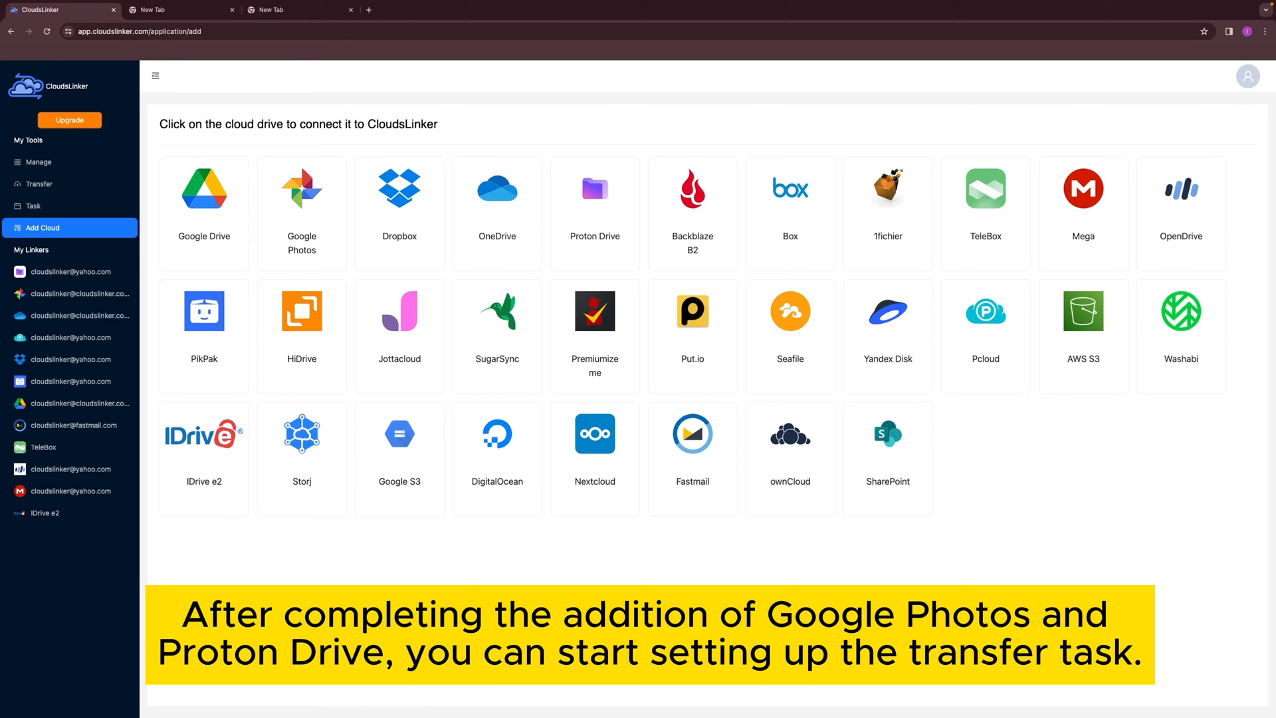
Transfer Google Photos media 'all' to Proton Drive's 'Google photos' folder.
left_click(39, 184)
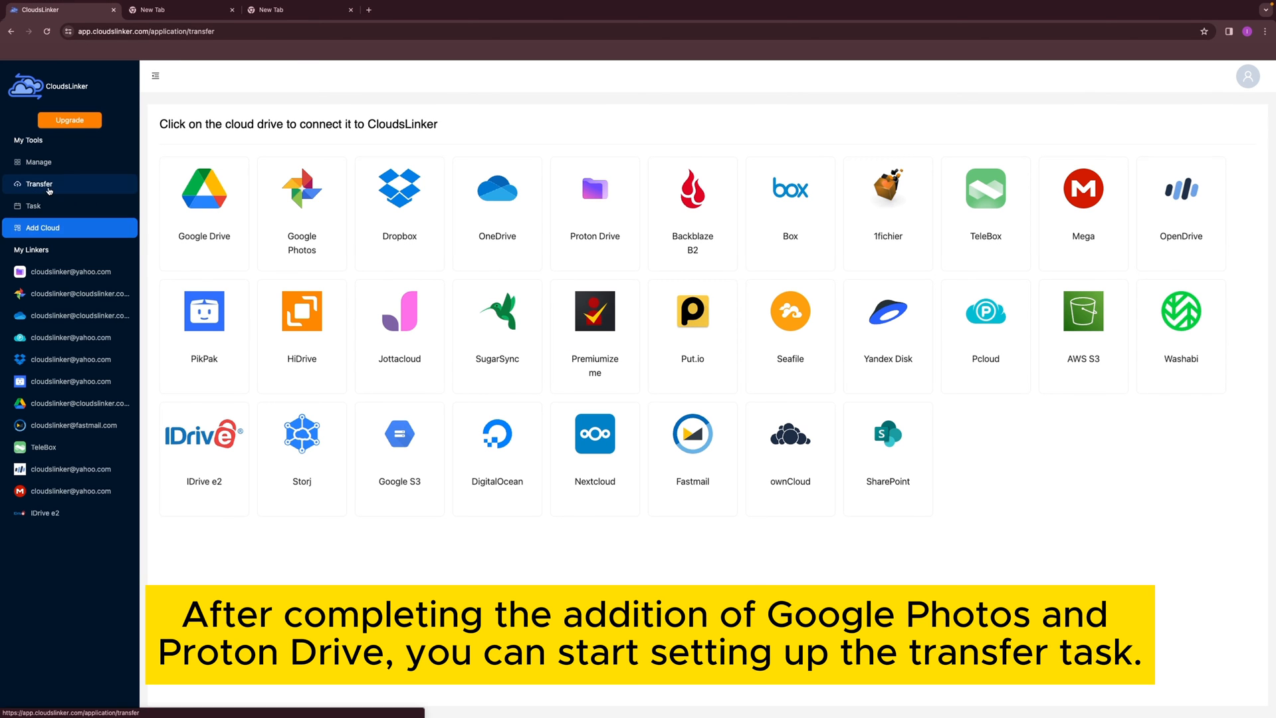
left_click(38, 184)
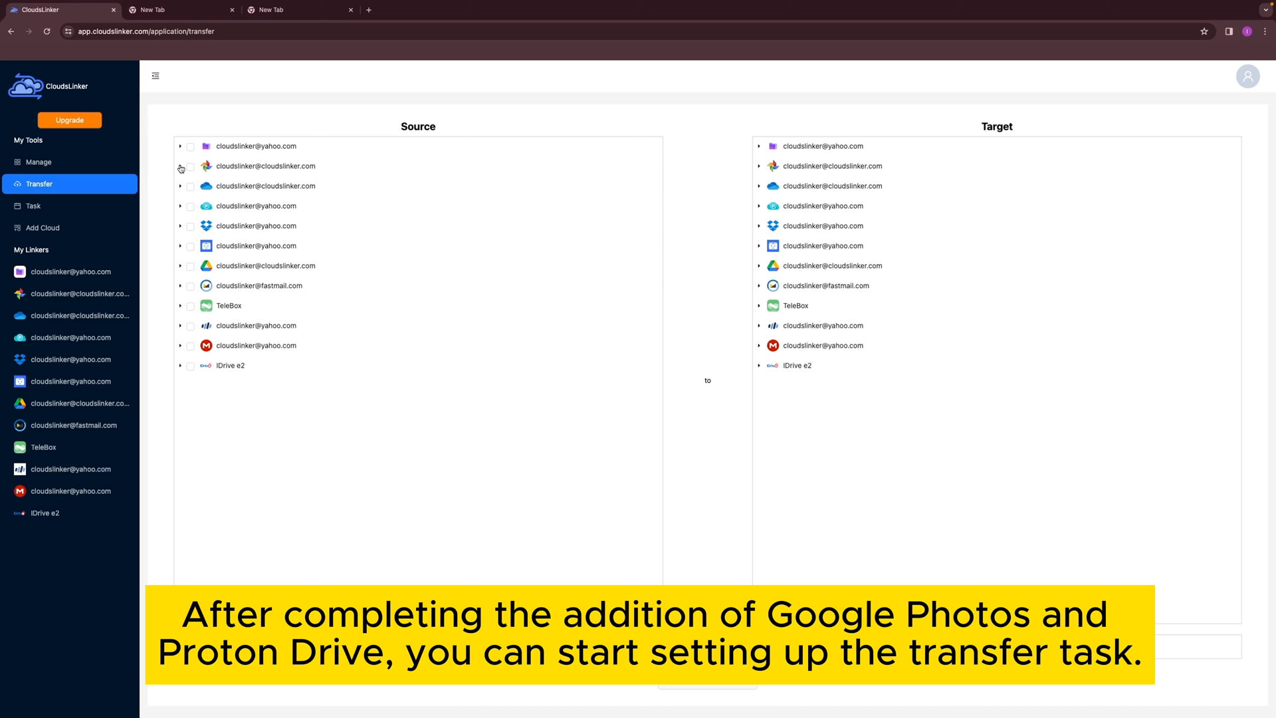
left_click(180, 166)
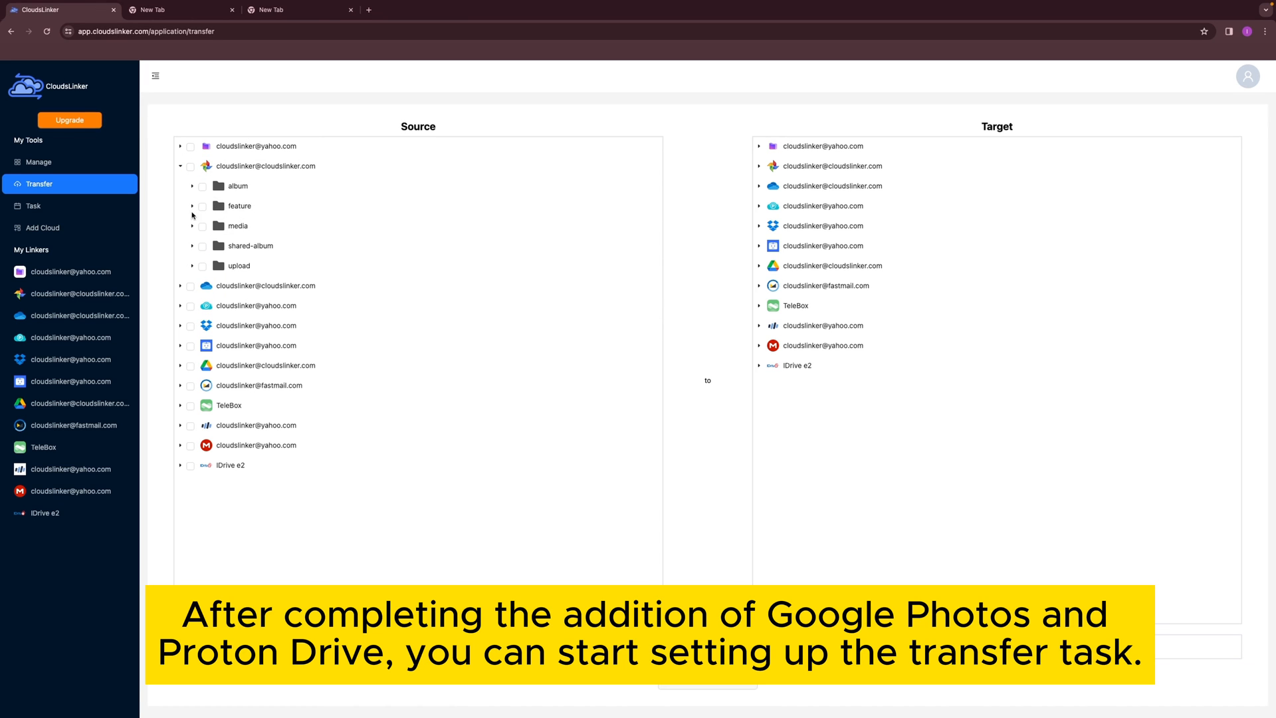
left_click(193, 226)
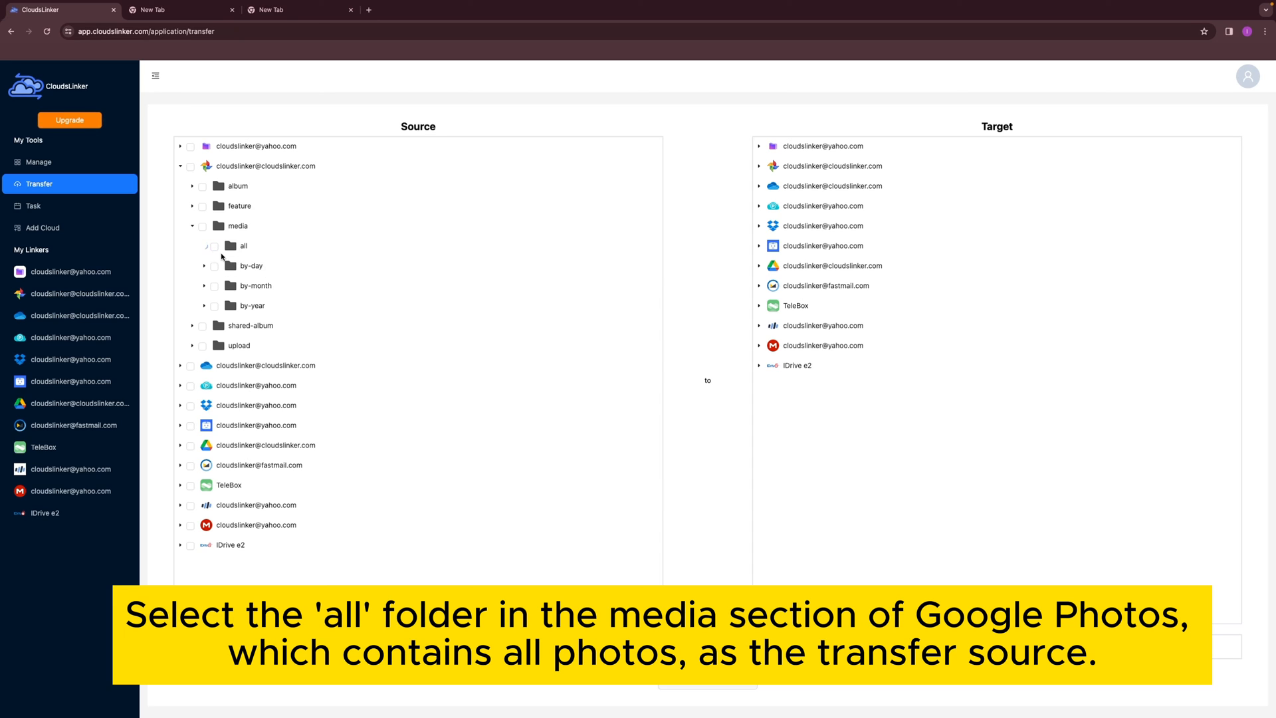
left_click(214, 246)
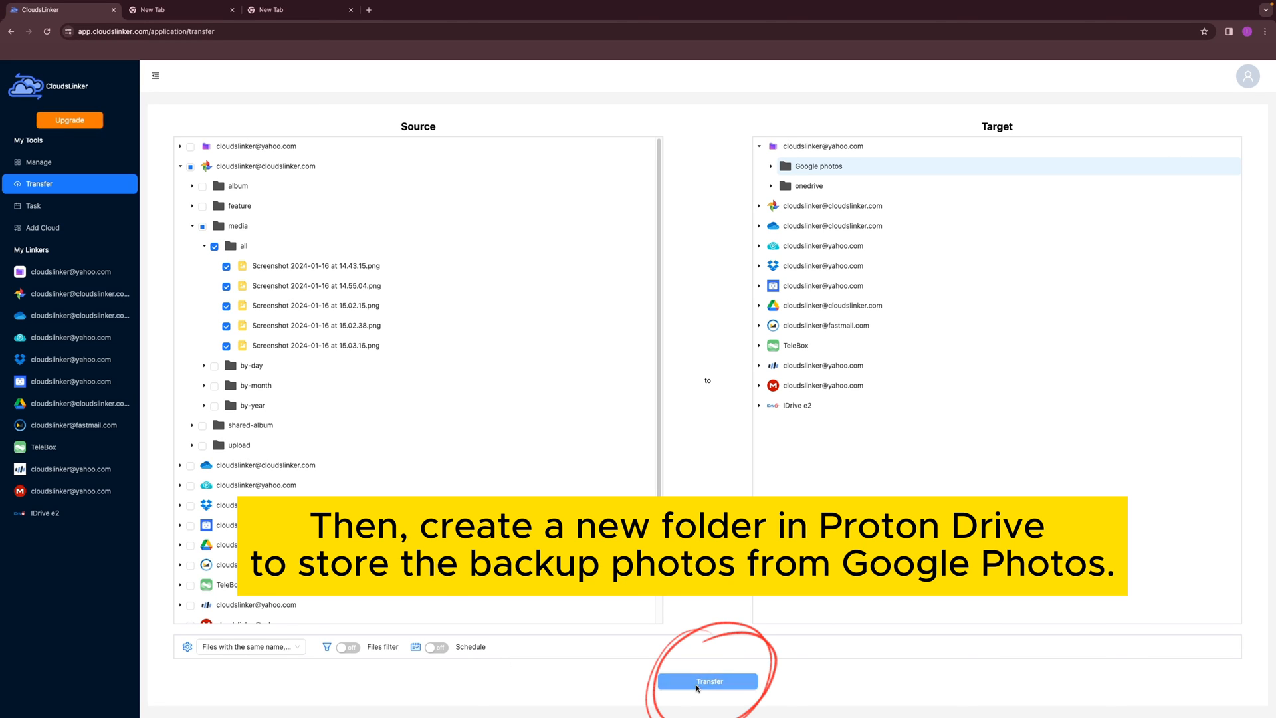
left_click(707, 681)
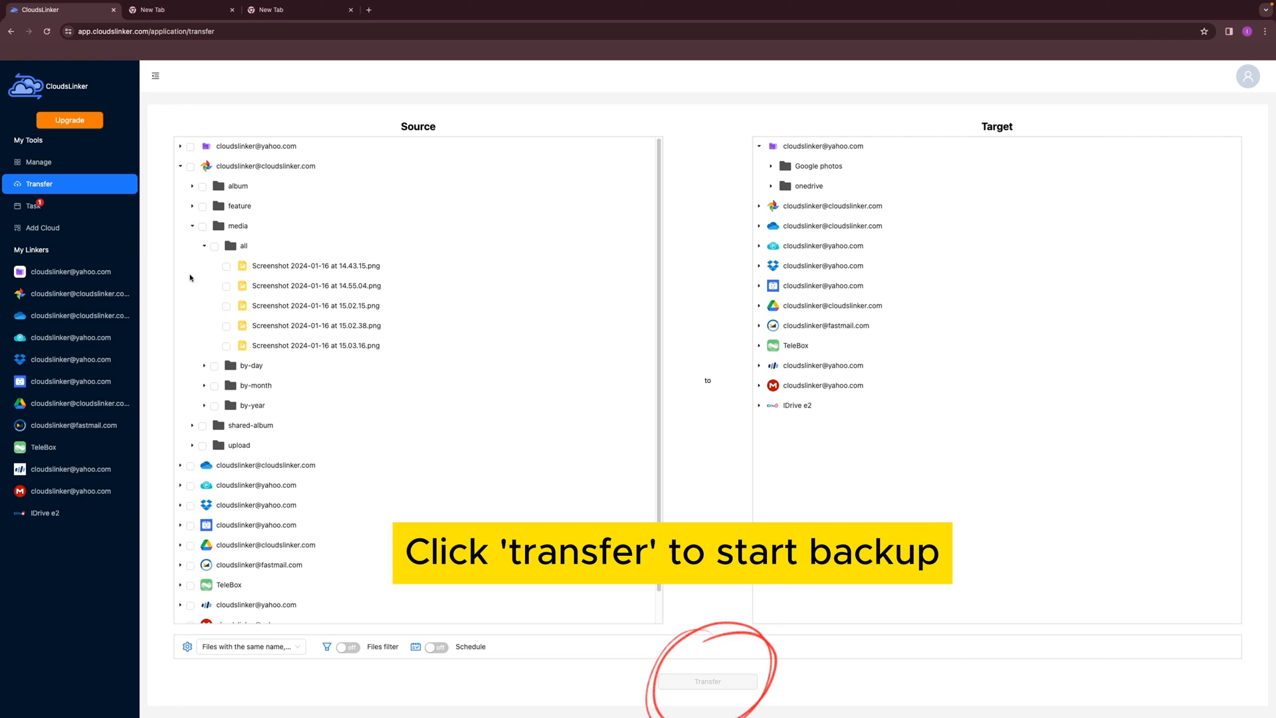
left_click(707, 681)
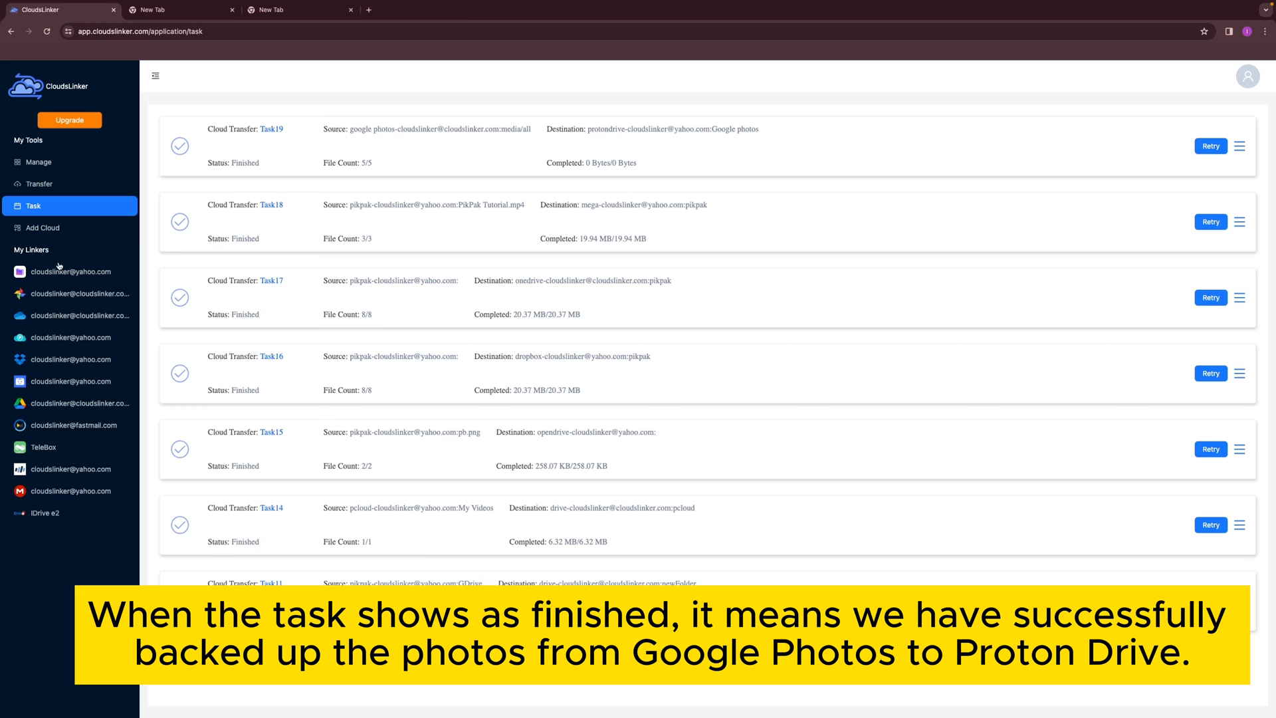
Open the Proton Drive linker and double-click its 'Google photos' folder.
left_click(71, 271)
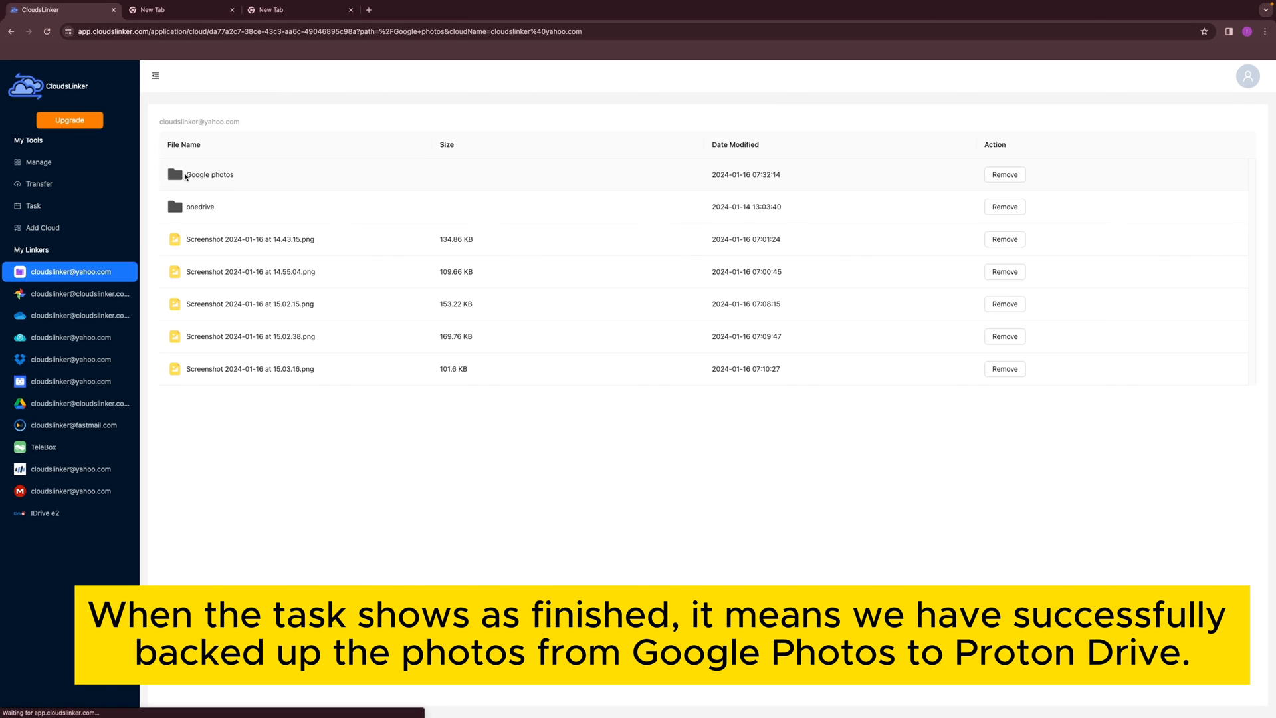
double_click(209, 174)
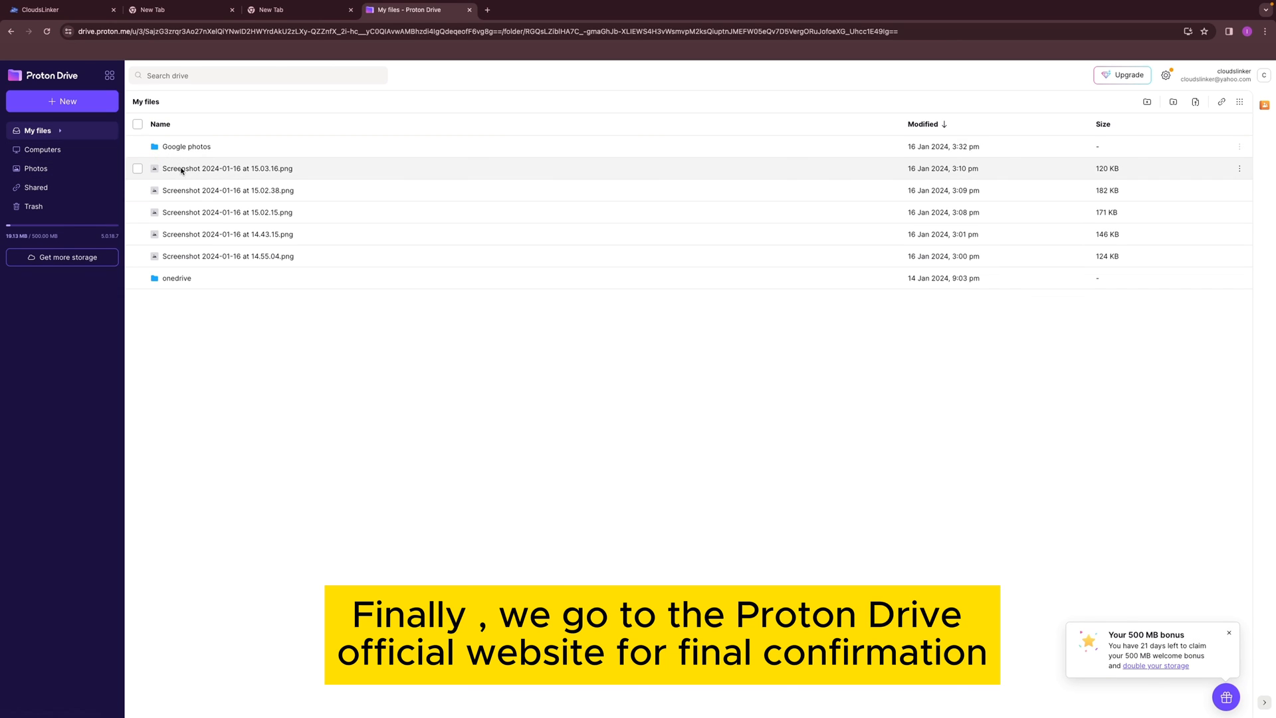
Double-click 'Google photos' in Proton Drive's My files to reveal the 'all' folder.
double_click(187, 146)
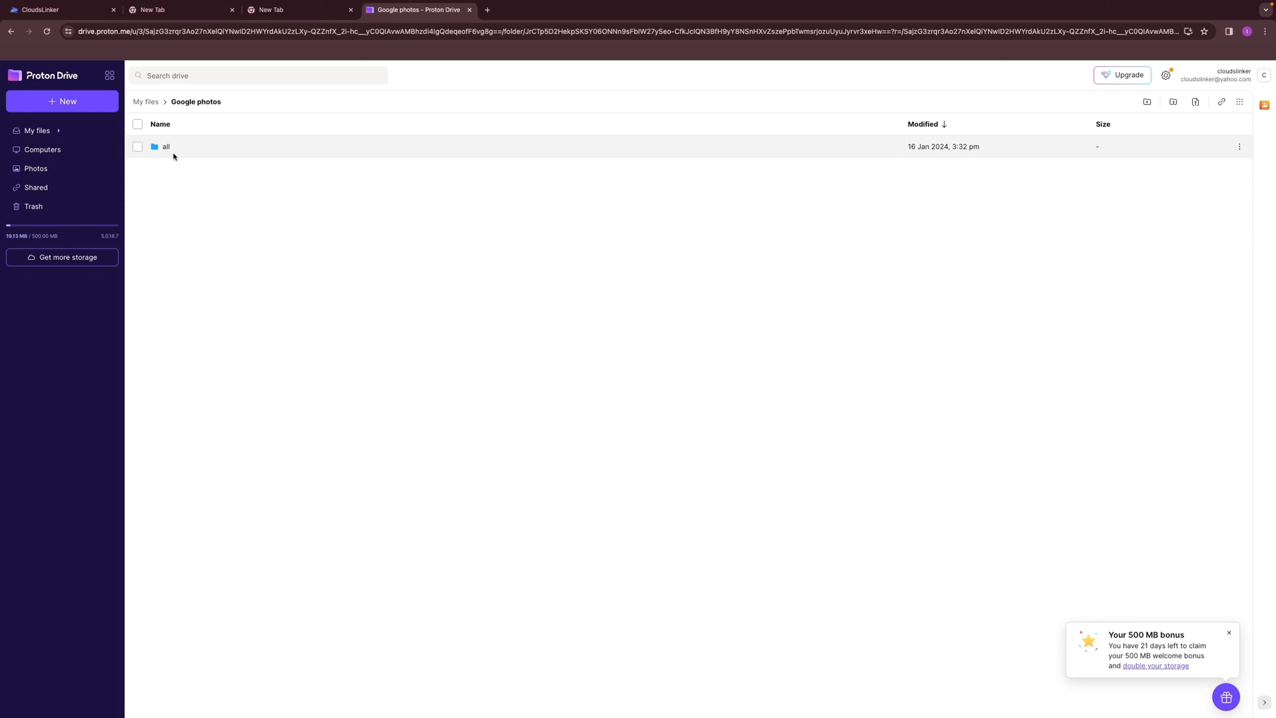